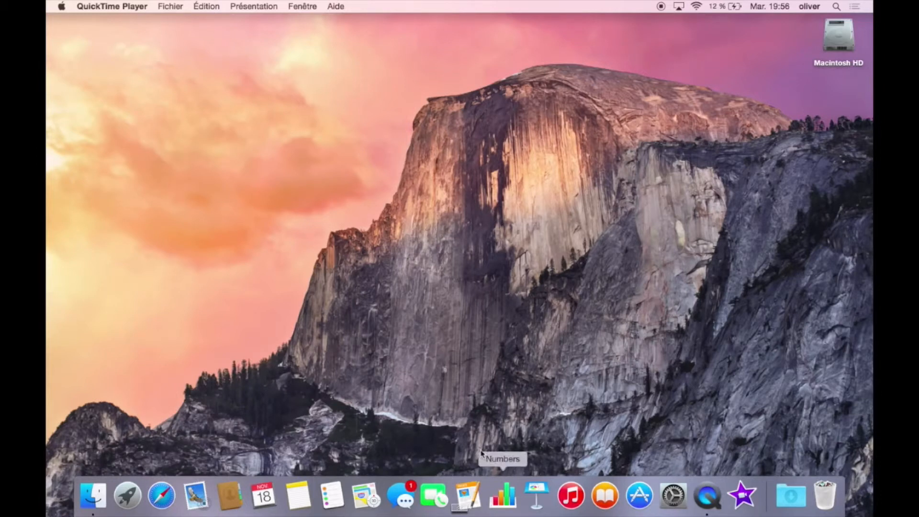
pyautogui.moveTo(577, 405)
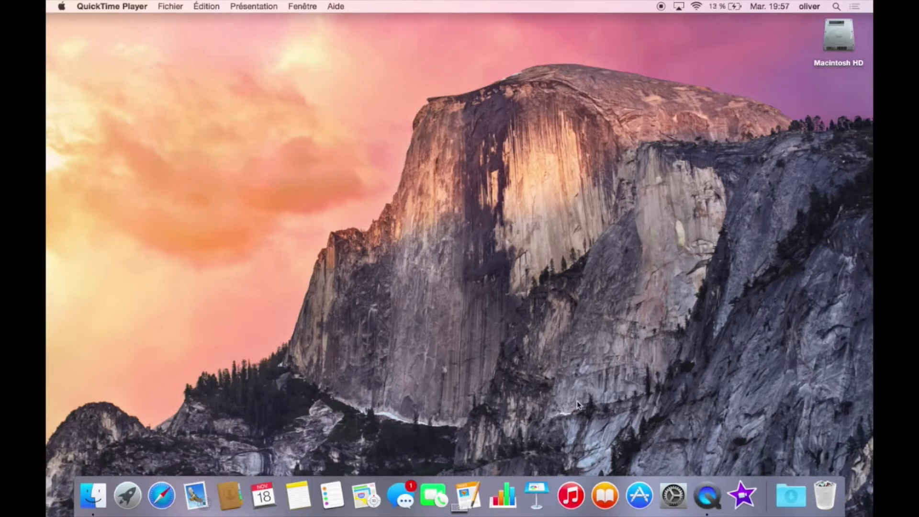
# Launch Safari, search Google for 'cdock', and open the 'Download cDock(Mac) Free' result.
pyautogui.click(161, 495)
pyautogui.write('cdock')
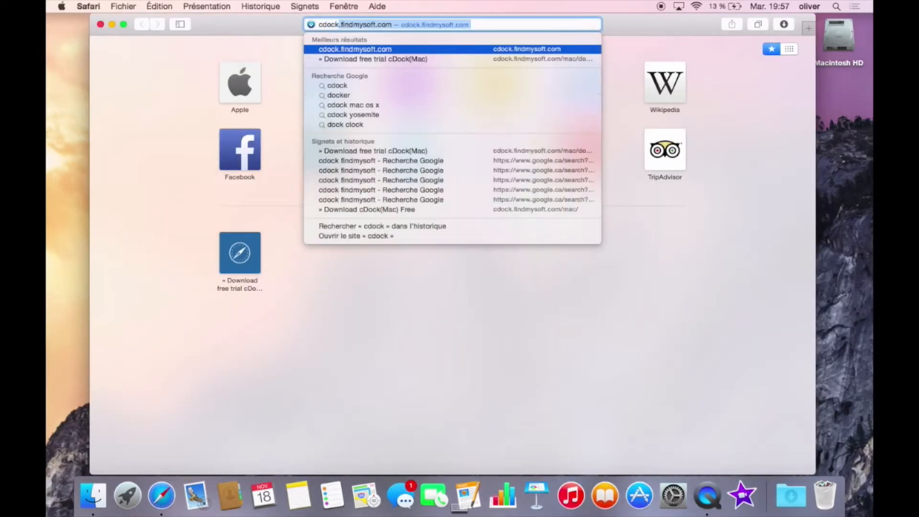
pyautogui.click(337, 85)
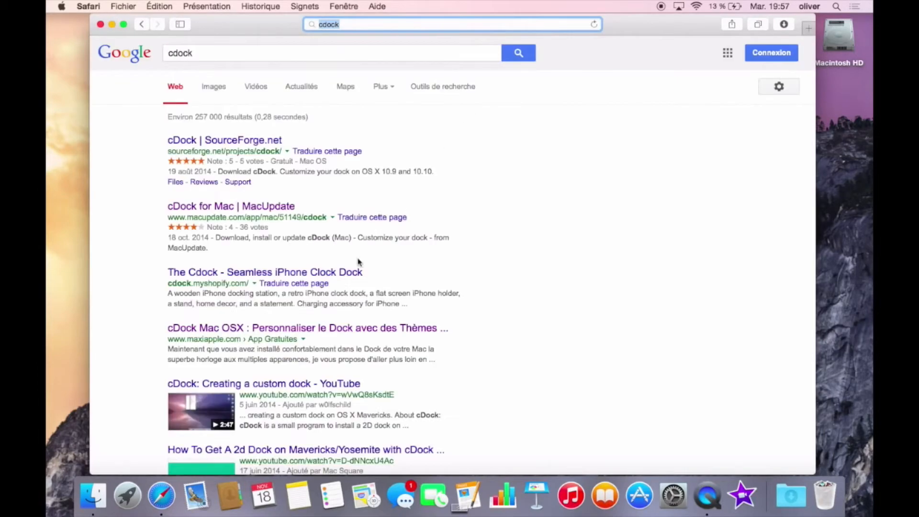
pyautogui.scroll(-3)
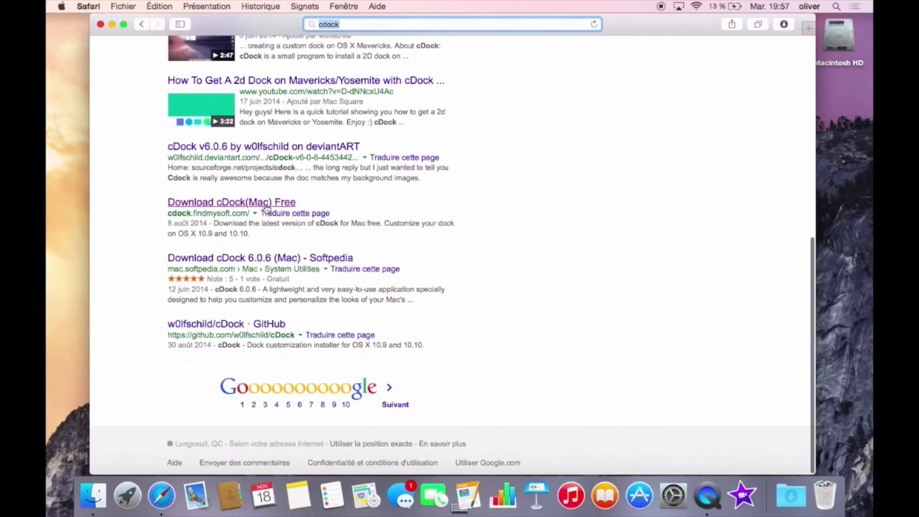
pyautogui.click(231, 202)
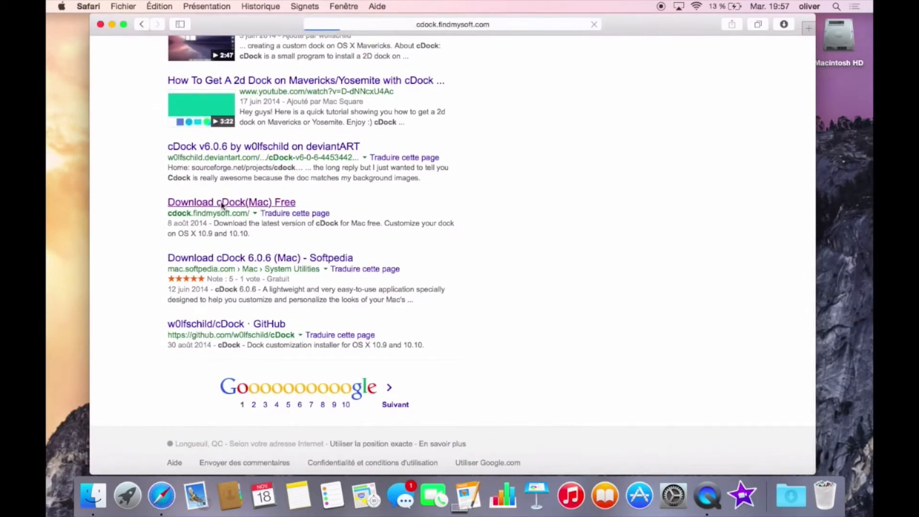
pyautogui.click(231, 201)
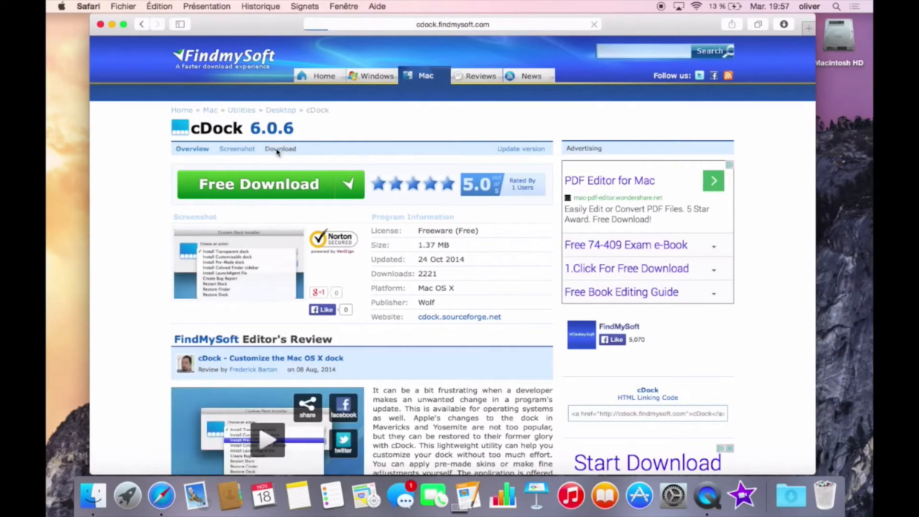
# Download cDock 6.0.6 from FindMySoft and open it past the internet-download warning.
pyautogui.click(269, 183)
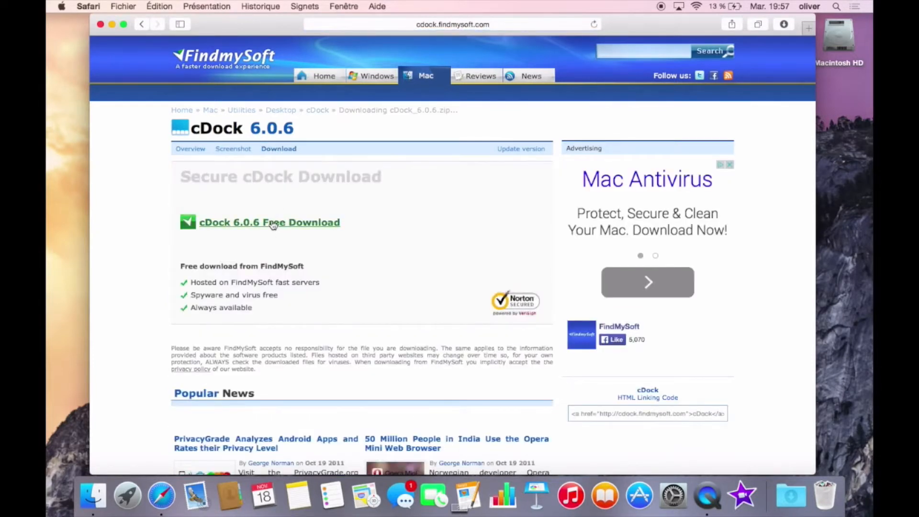
pyautogui.click(269, 222)
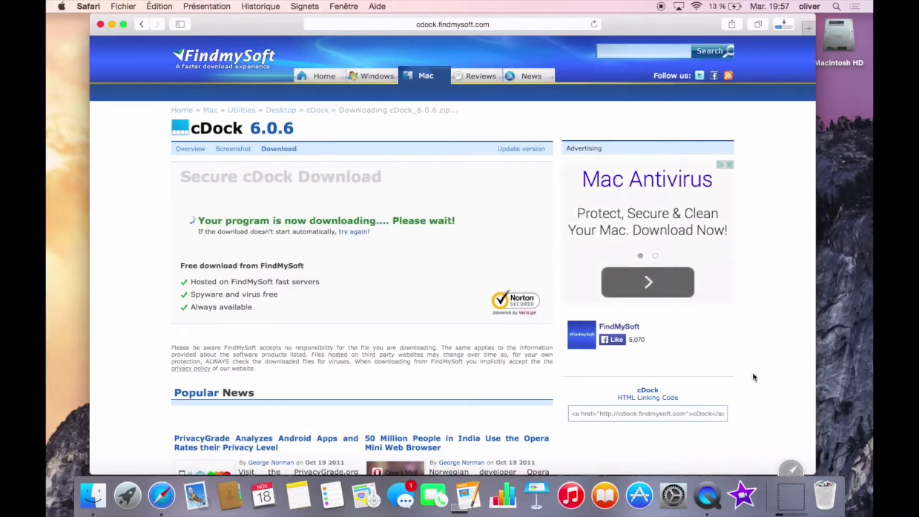
pyautogui.click(791, 496)
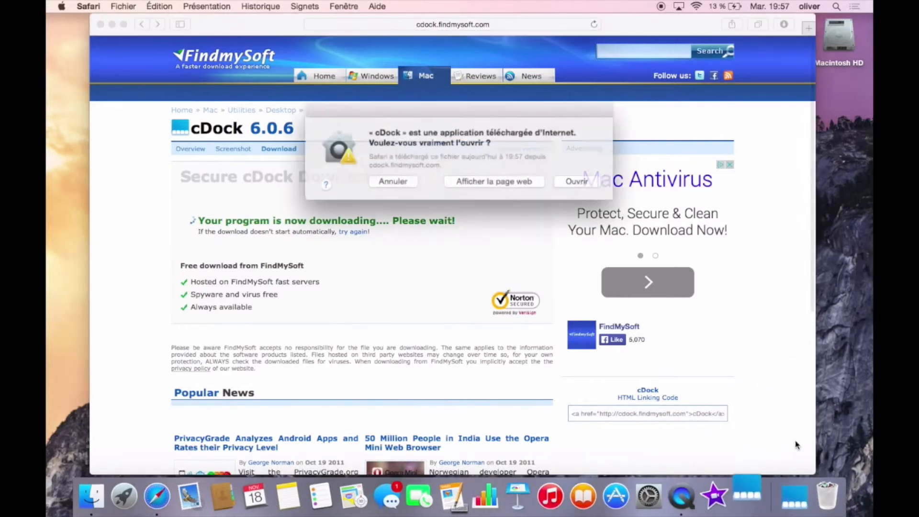
pyautogui.click(576, 181)
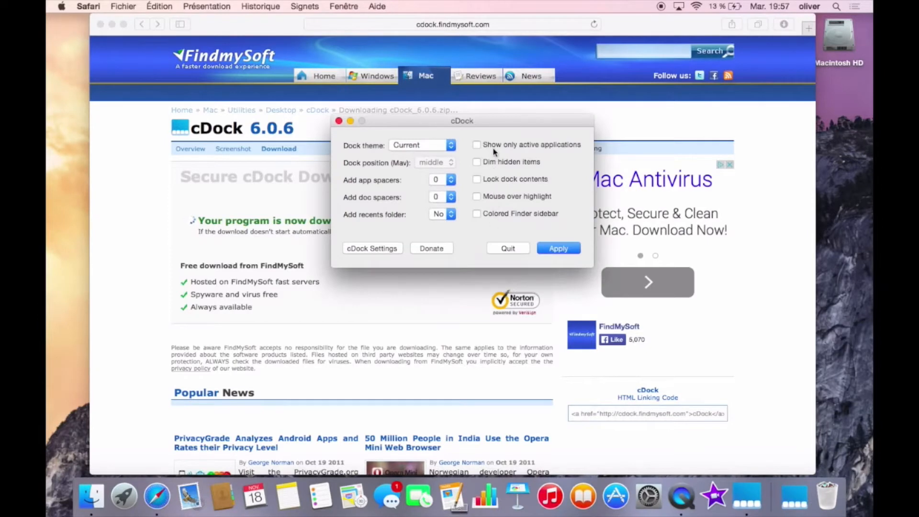
pyautogui.moveTo(497, 189)
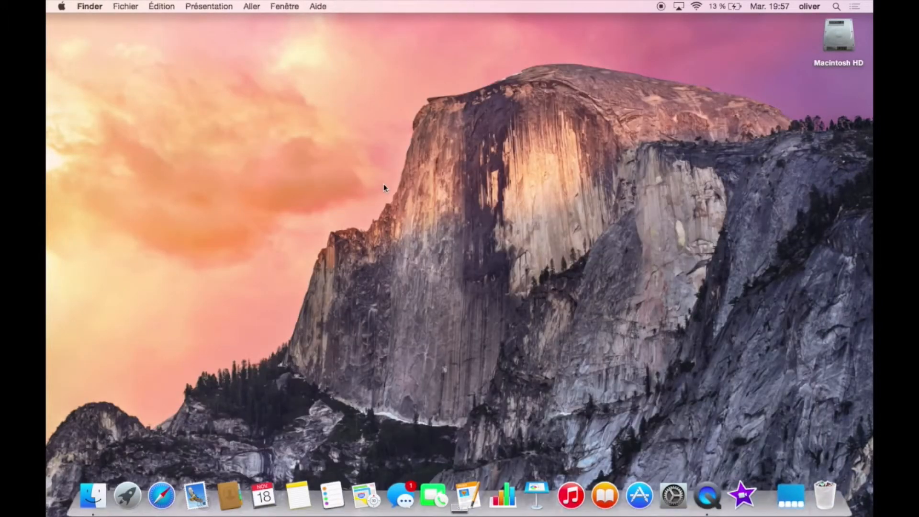
pyautogui.moveTo(708, 501)
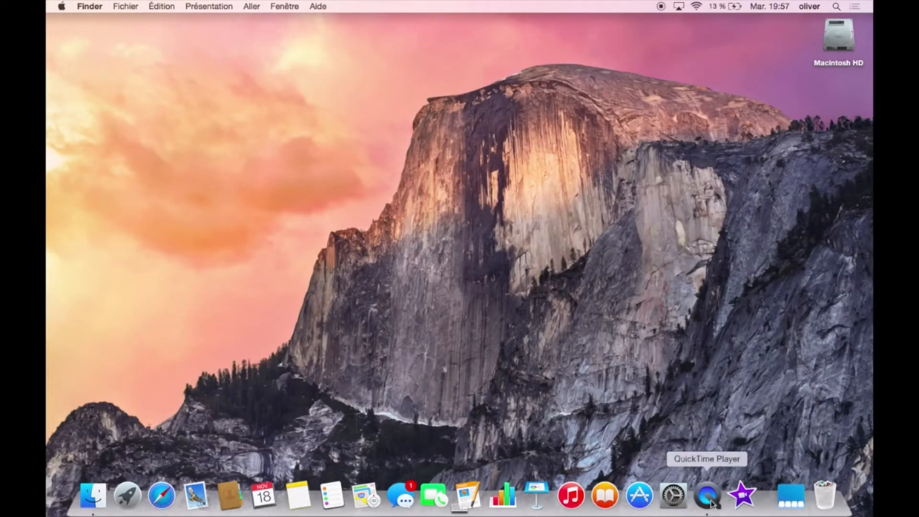
pyautogui.moveTo(468, 499)
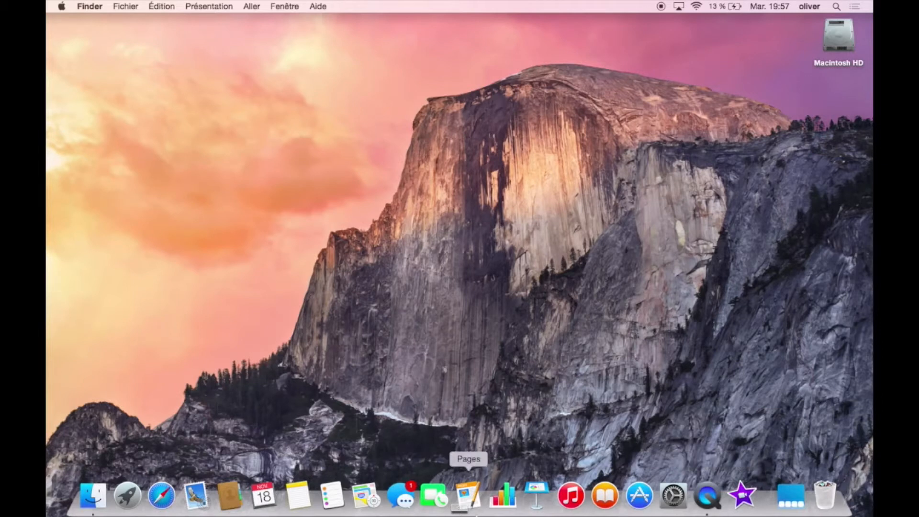
pyautogui.moveTo(214, 452)
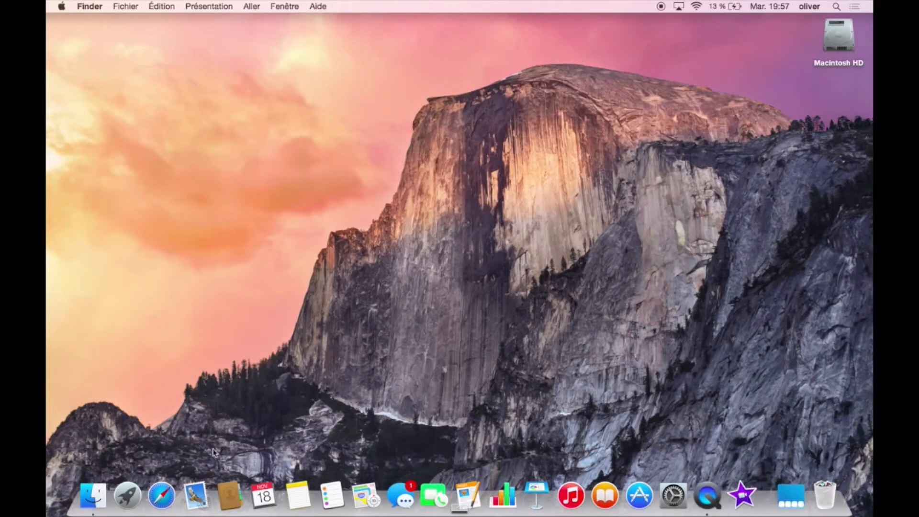
# Open a Finder window on the home folder from the Dock.
pyautogui.click(93, 496)
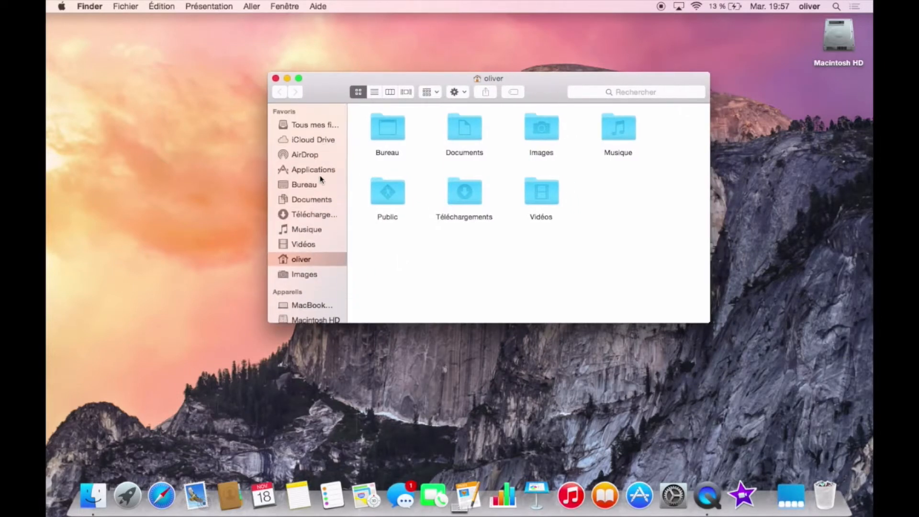
pyautogui.moveTo(313, 94)
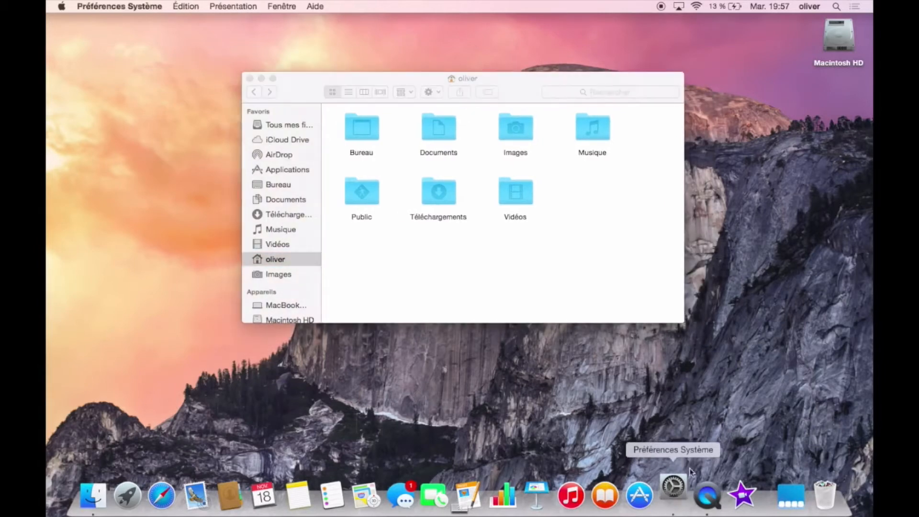
# Enable 'Réduire la transparence' in Accessibility display settings, then close System Preferences and the home window.
pyautogui.click(672, 496)
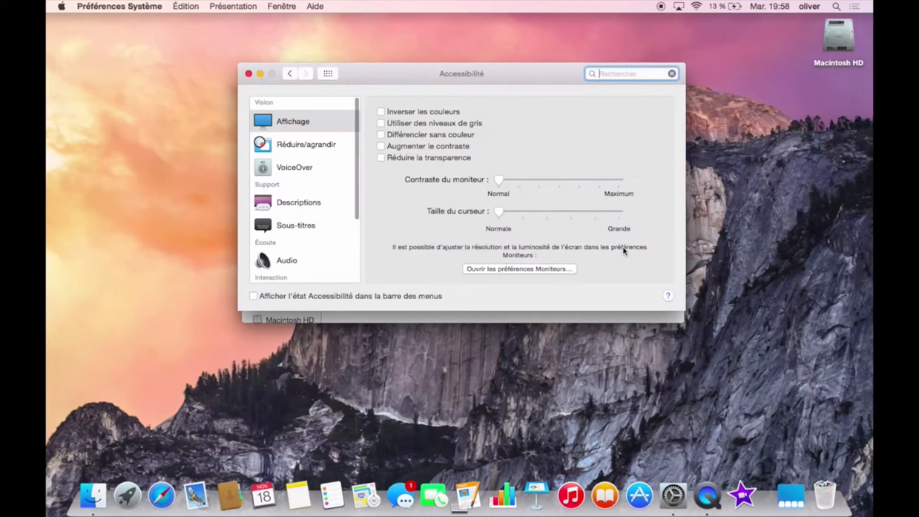
pyautogui.click(380, 157)
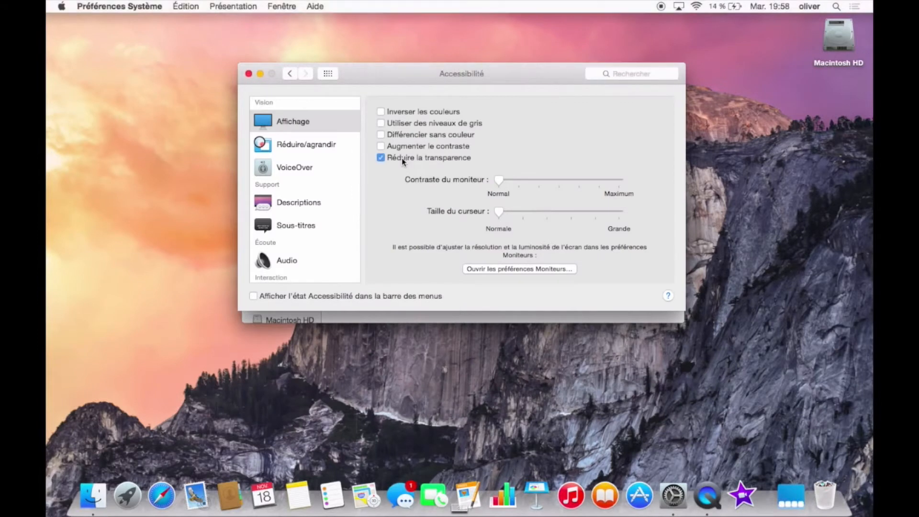
pyautogui.click(92, 495)
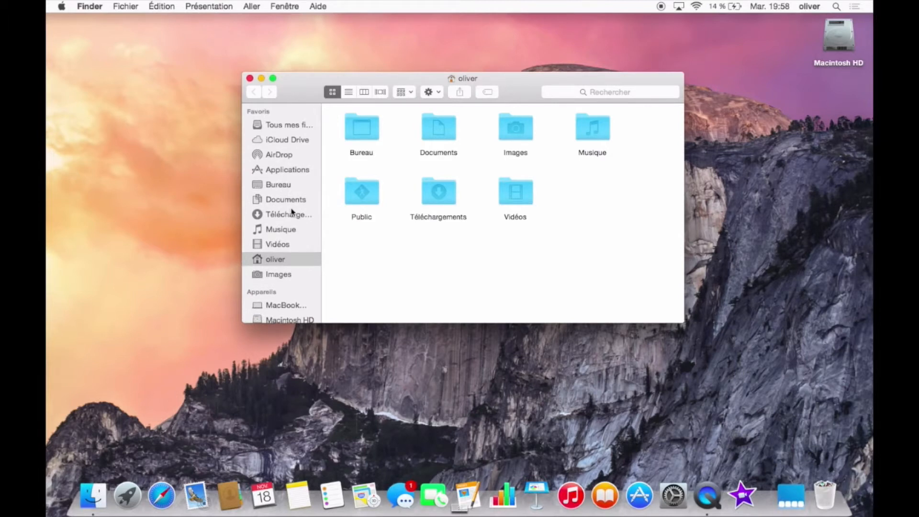
pyautogui.click(250, 78)
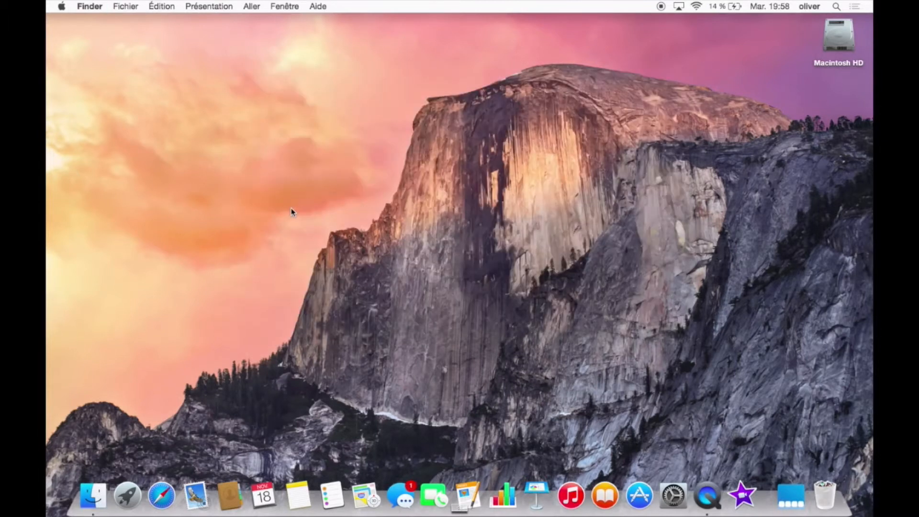
# Download lucidagrandeyosemite as a ZIP from GitHub and open the lucidagrandeyosemite-master folder.
pyautogui.click(61, 6)
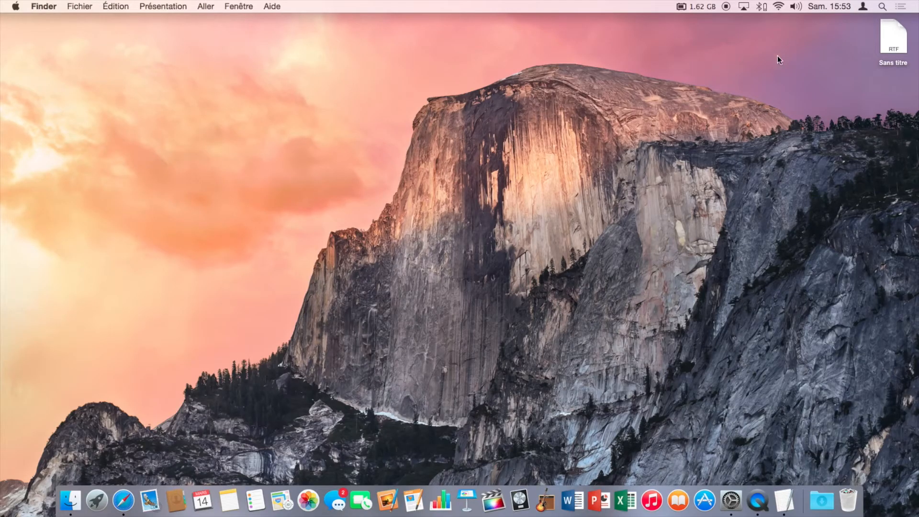
pyautogui.doubleClick(893, 37)
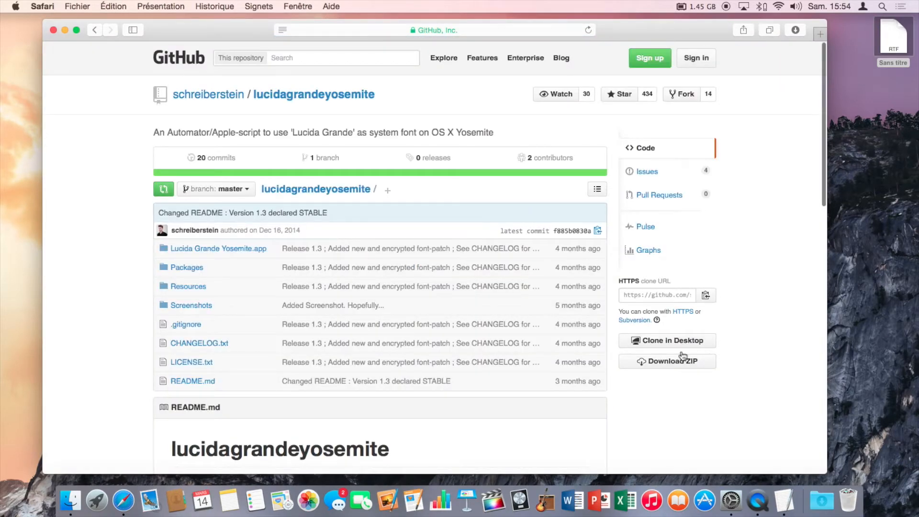
pyautogui.click(666, 360)
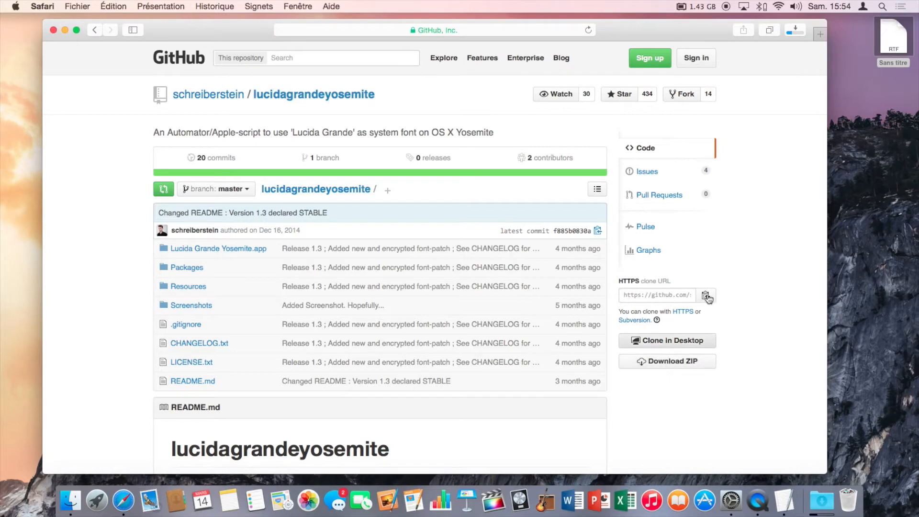
pyautogui.click(794, 30)
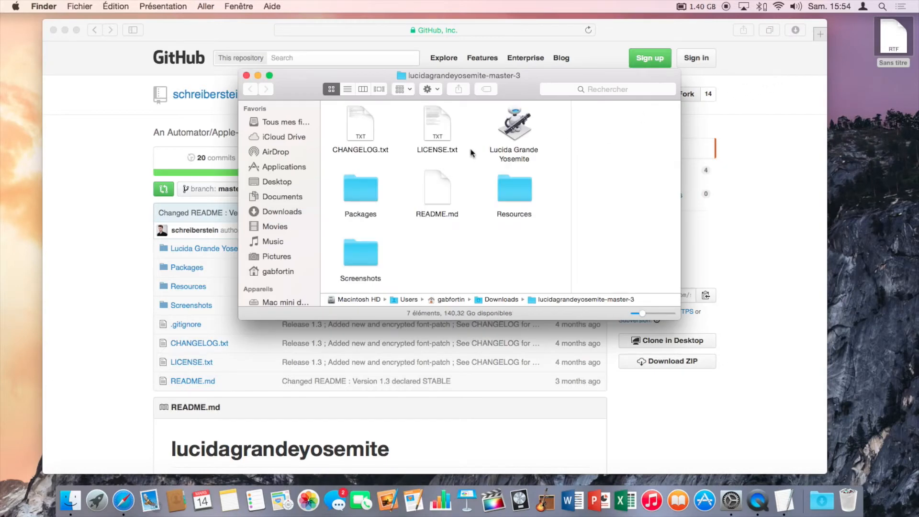
# Launch Lucida Grande Yosemite, acknowledge its license notice, and run the app.
pyautogui.click(513, 124)
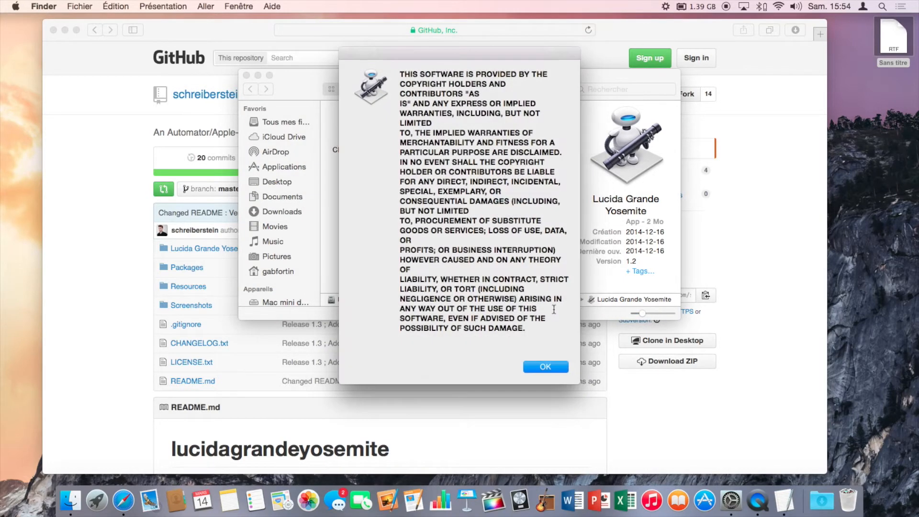
pyautogui.click(545, 367)
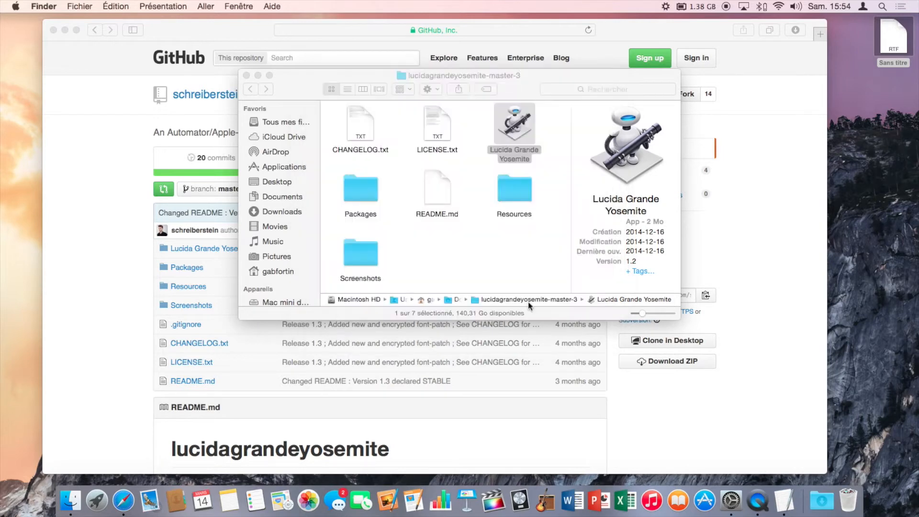
pyautogui.doubleClick(514, 123)
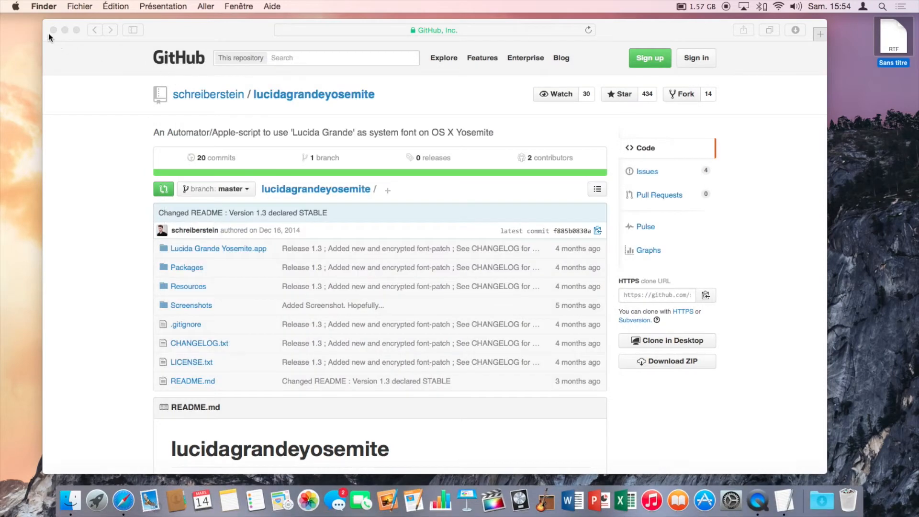
# Close the GitHub Safari window and dismiss the Édition menu without choosing anything.
pyautogui.click(81, 6)
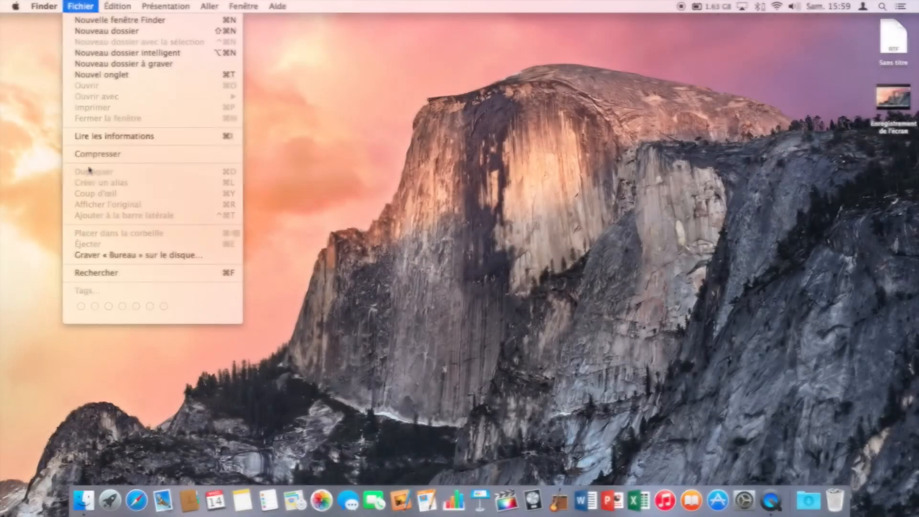
pyautogui.click(117, 6)
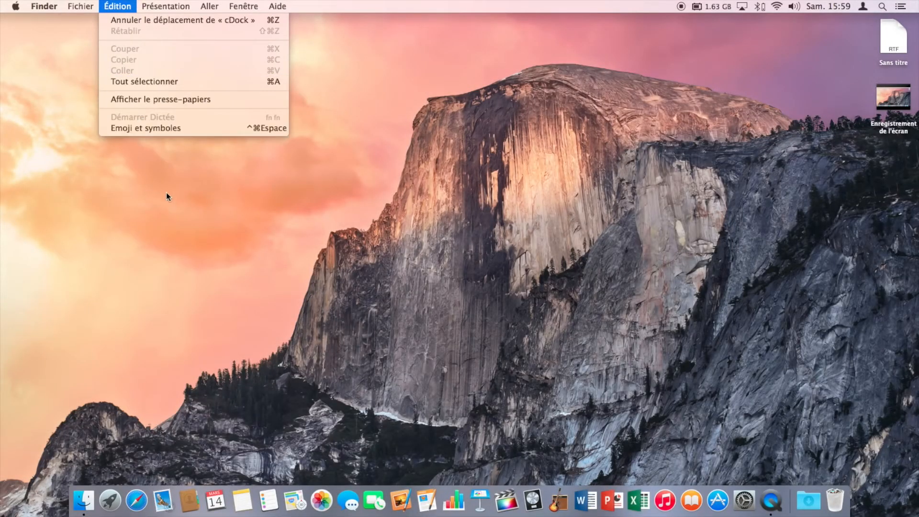
pyautogui.click(744, 500)
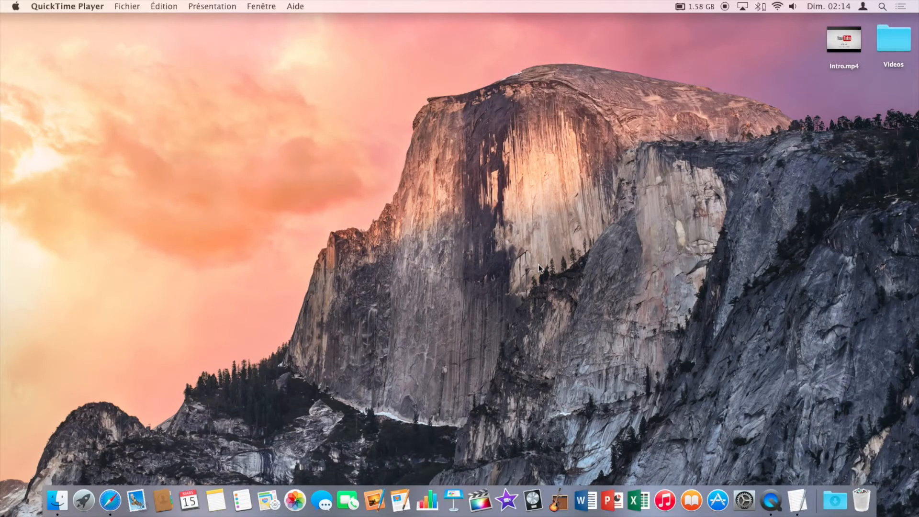
pyautogui.moveTo(567, 269)
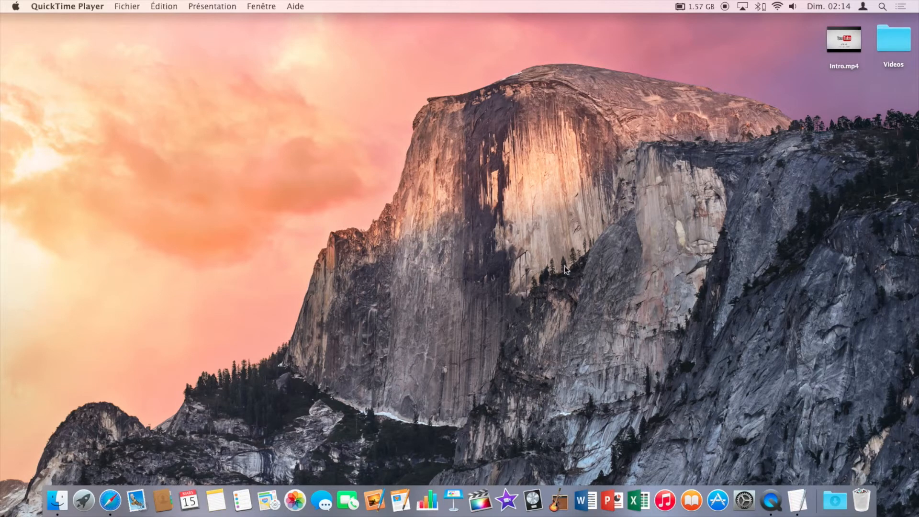
# Open the 500+ Mountain Lion Icons deviantART page from Liens.rtf and download the pack.
pyautogui.click(796, 501)
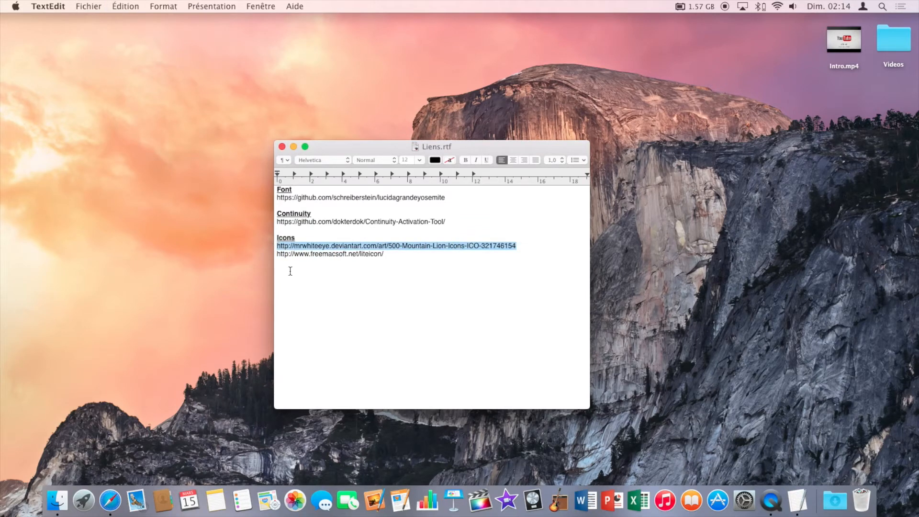
pyautogui.click(396, 245)
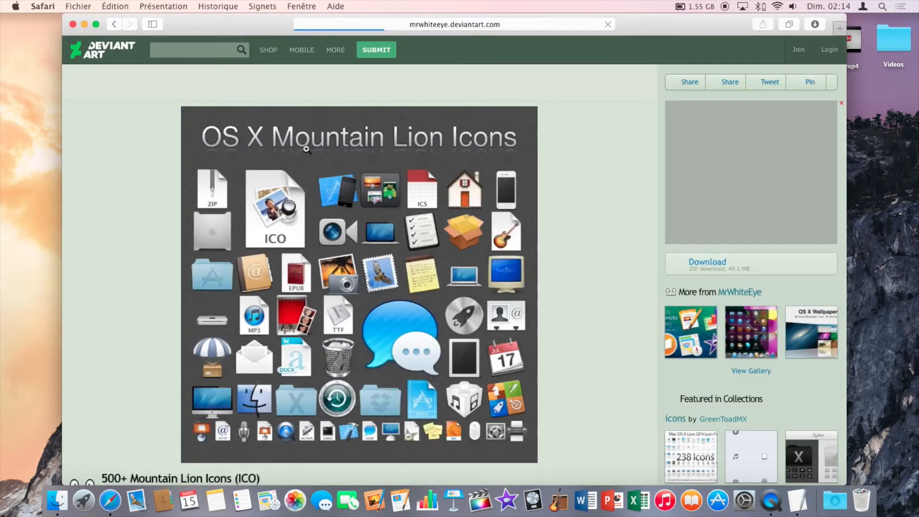
pyautogui.scroll(-3)
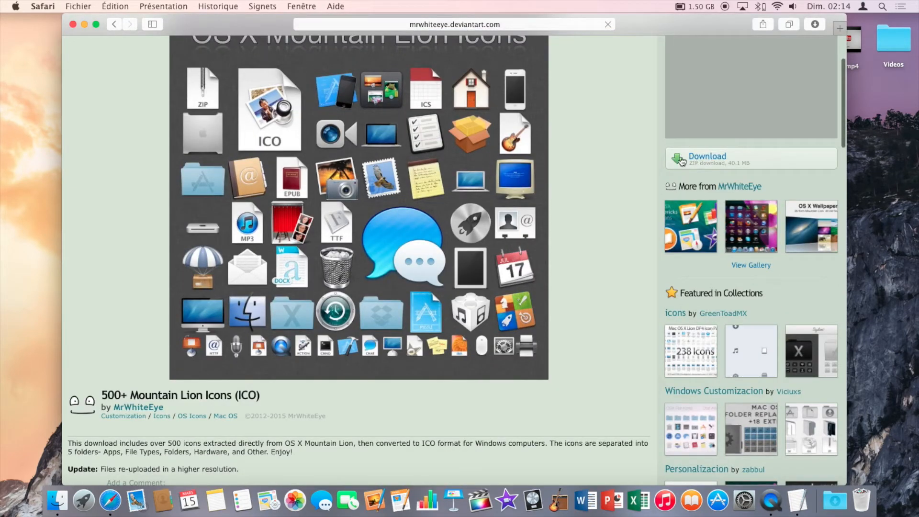
pyautogui.click(814, 24)
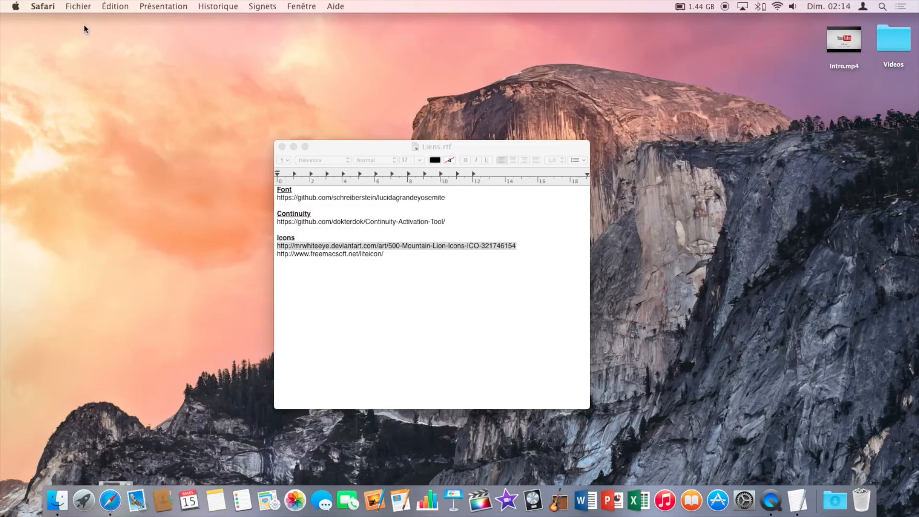
# Visit the freemacsoft LiteIcon page from Liens.rtf, then close Safari and Liens.rtf.
pyautogui.click(386, 254)
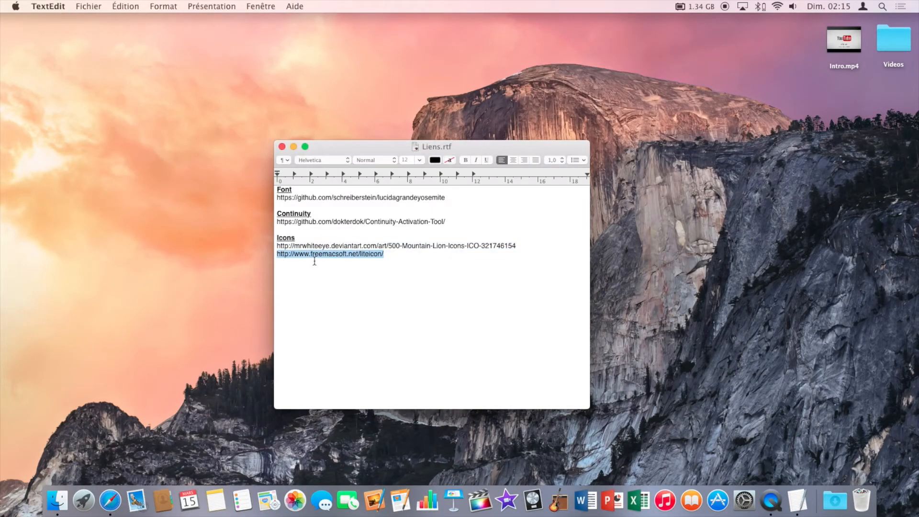
pyautogui.moveTo(110, 501)
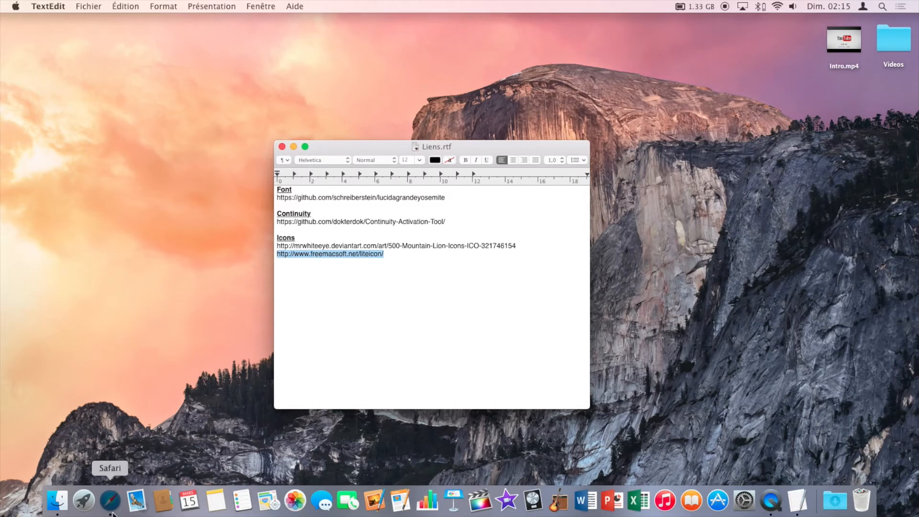
pyautogui.click(110, 501)
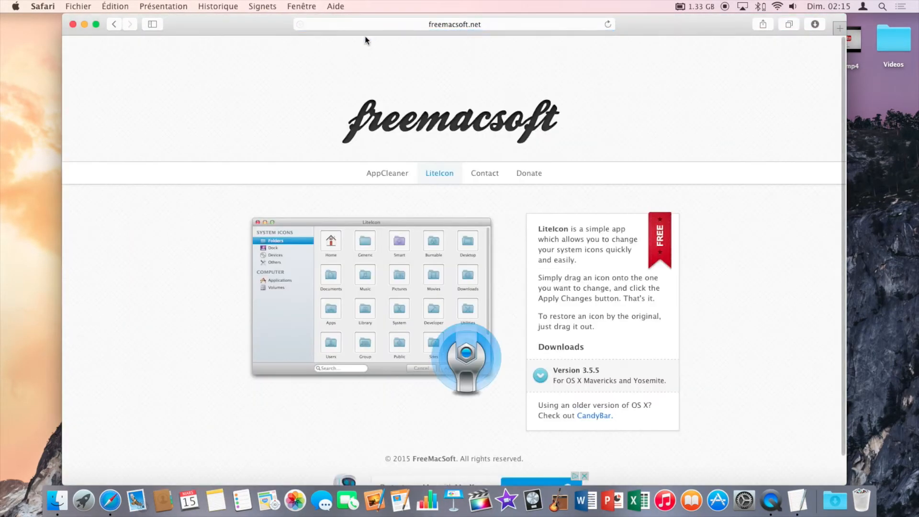
pyautogui.scroll(3)
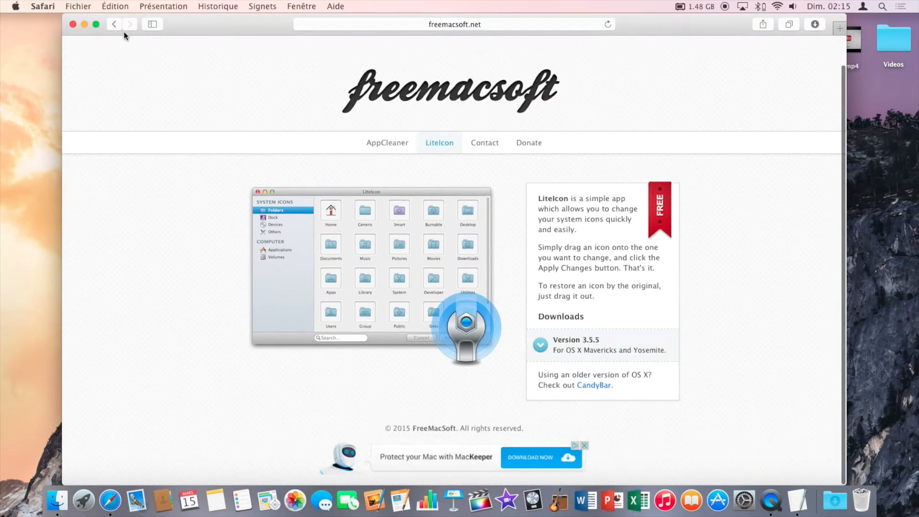
pyautogui.click(72, 24)
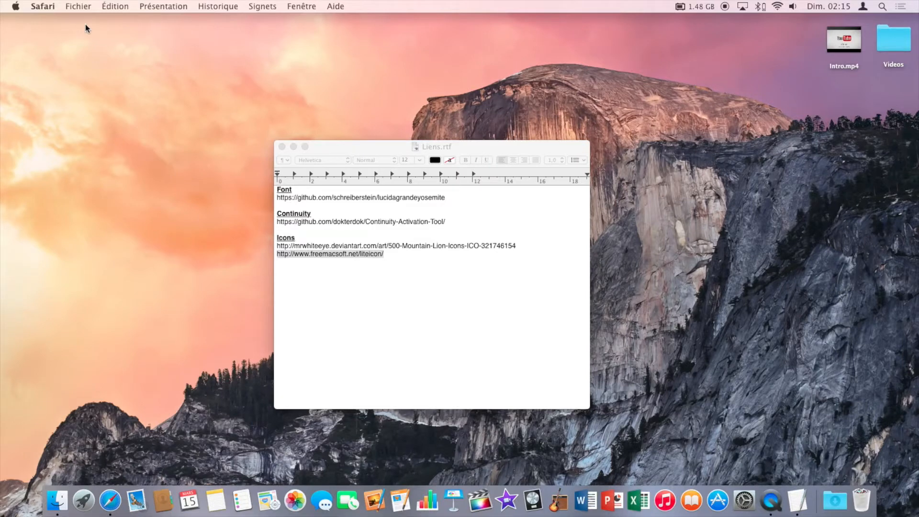
pyautogui.click(282, 146)
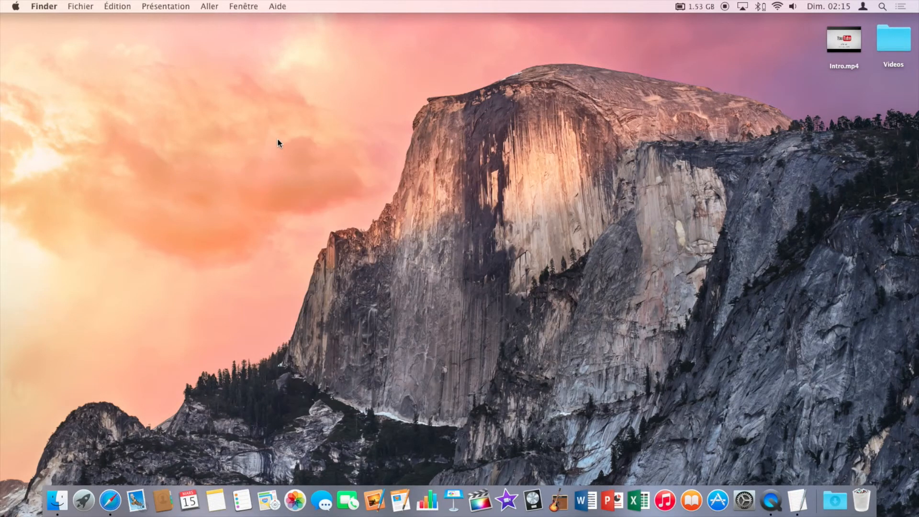
pyautogui.moveTo(883, 41)
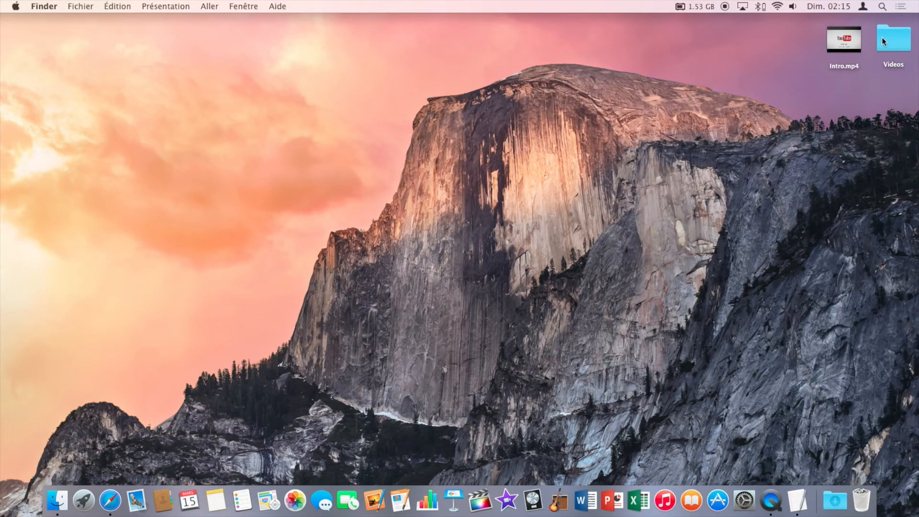
# Open the downloads folder and launch LiteIcon.app.
pyautogui.doubleClick(894, 39)
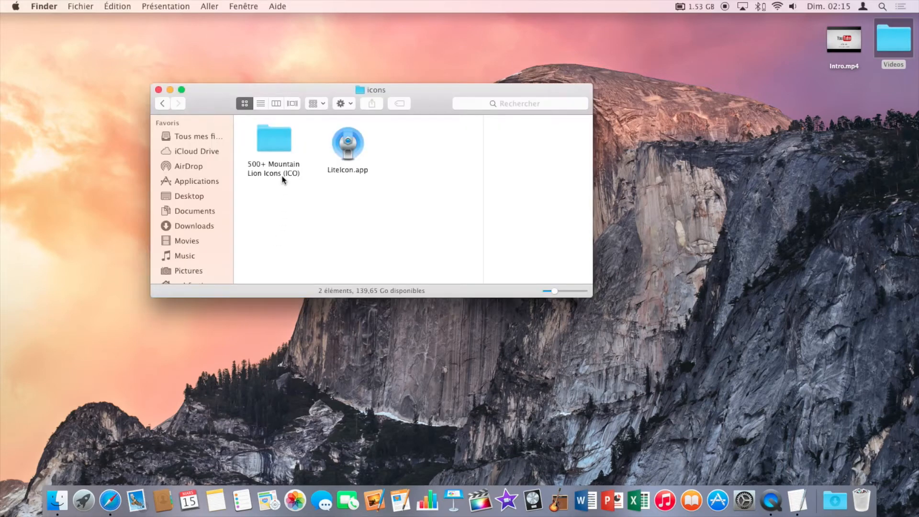
pyautogui.click(347, 142)
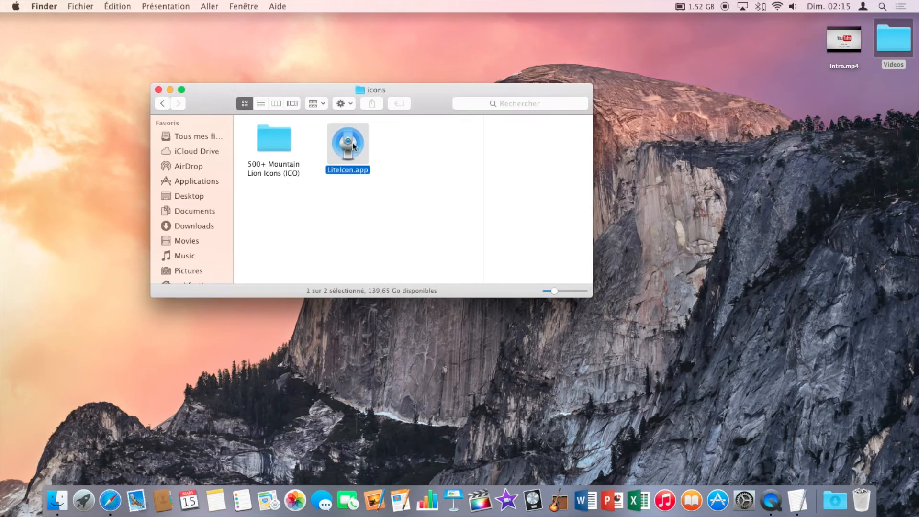
pyautogui.doubleClick(348, 141)
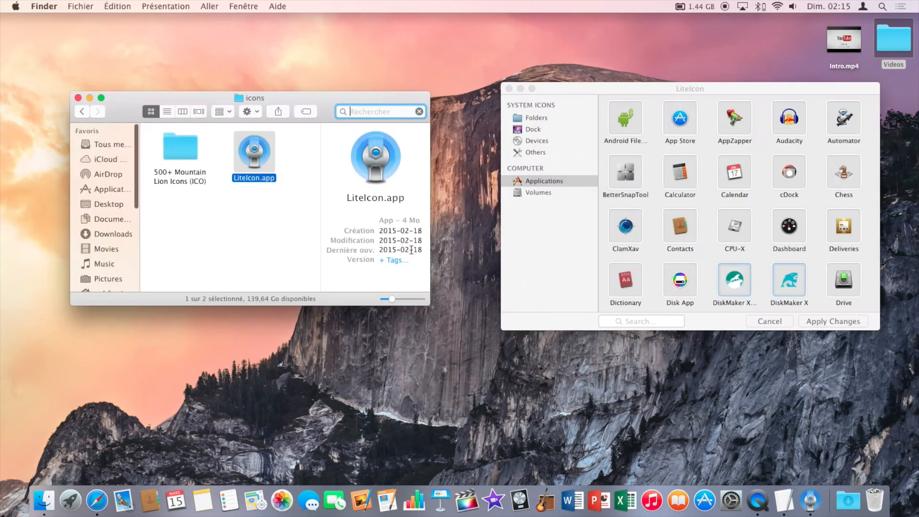
# Open 500+ Mountain Lion Icons > Apps, select App Store.ico, and show LiteIcon's Dock icons.
pyautogui.doubleClick(180, 147)
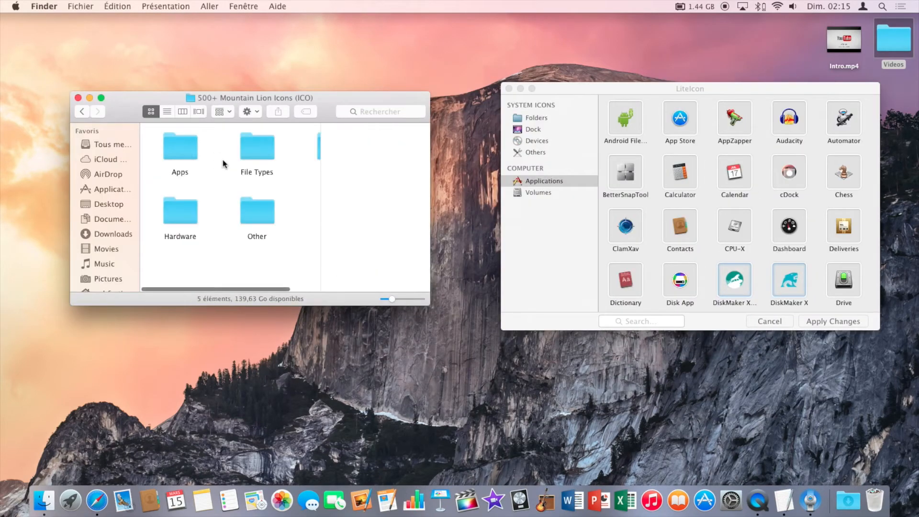
pyautogui.doubleClick(181, 146)
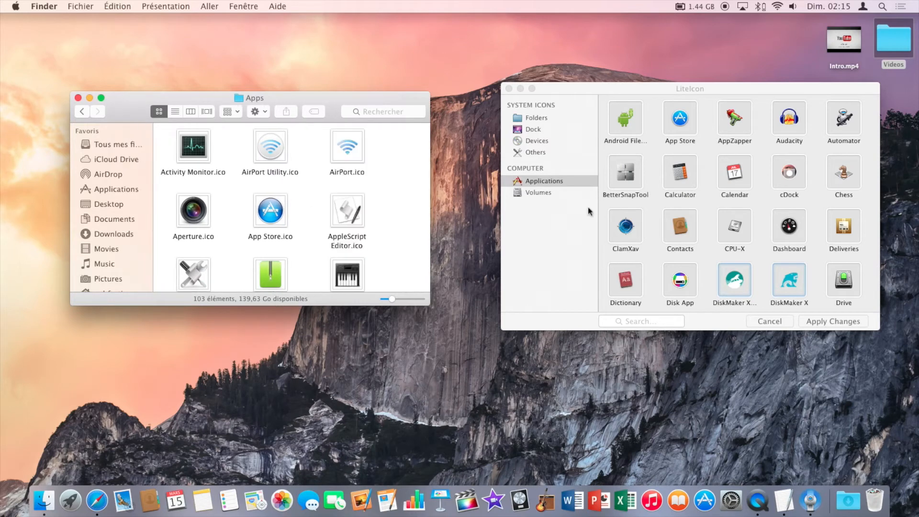
pyautogui.click(270, 211)
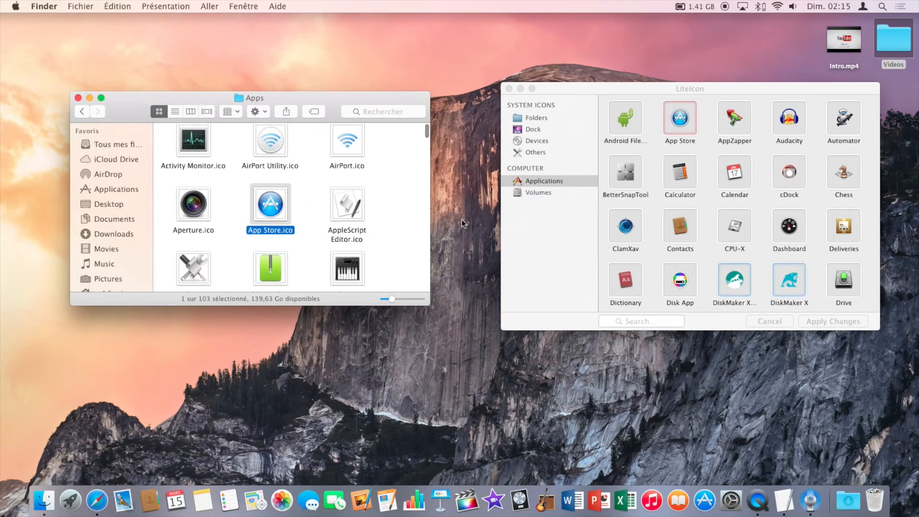
pyautogui.click(532, 130)
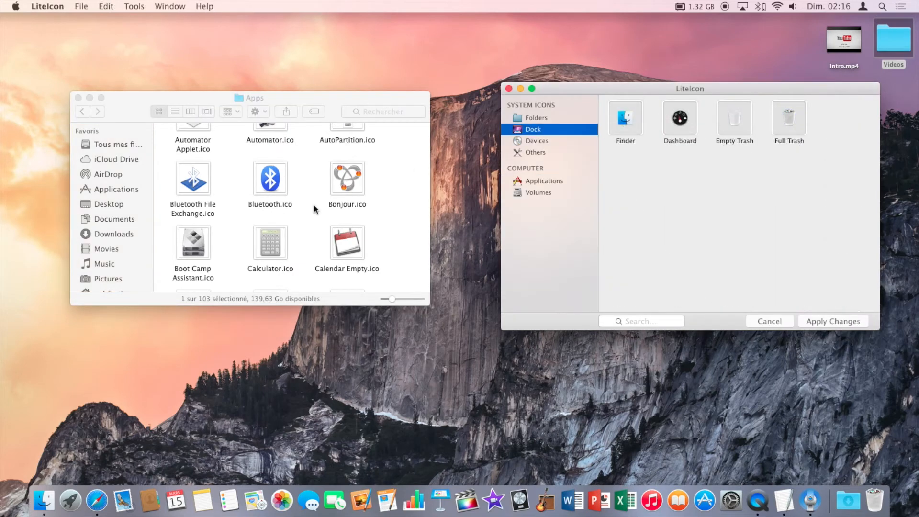
# Stage Mountain Lion icons for the Finder Dock tile and Contacts, then apply them in LiteIcon.
pyautogui.click(270, 209)
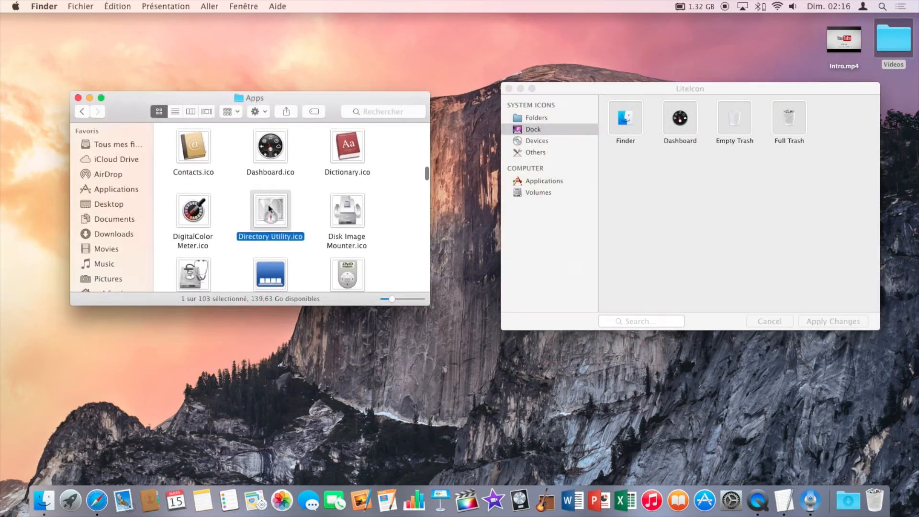
pyautogui.scroll(-3)
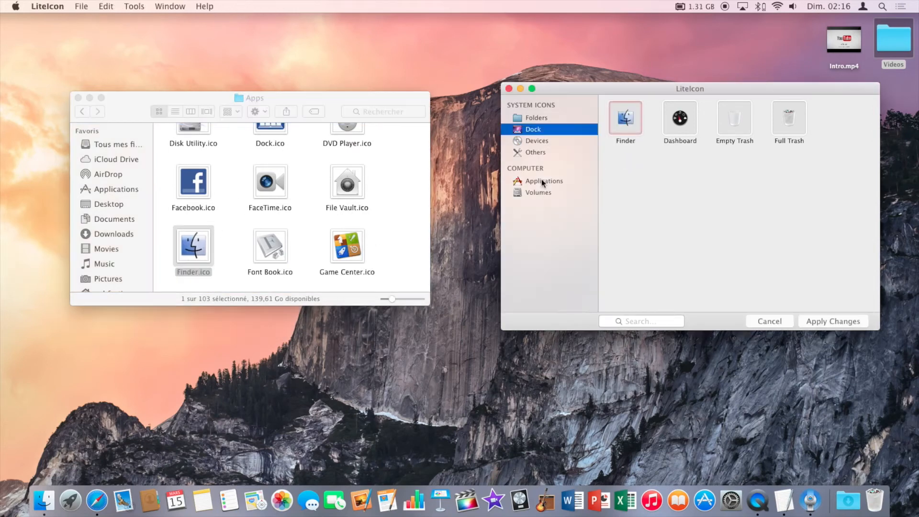
pyautogui.click(543, 181)
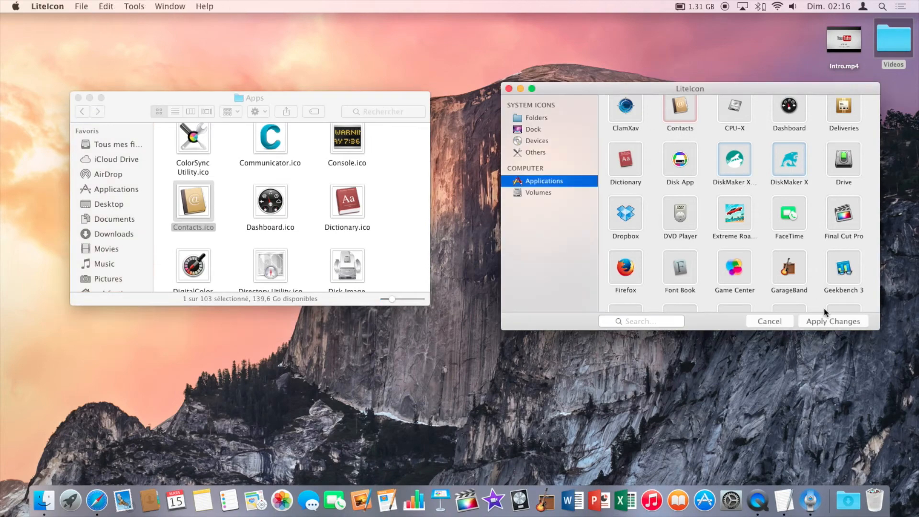
pyautogui.click(832, 321)
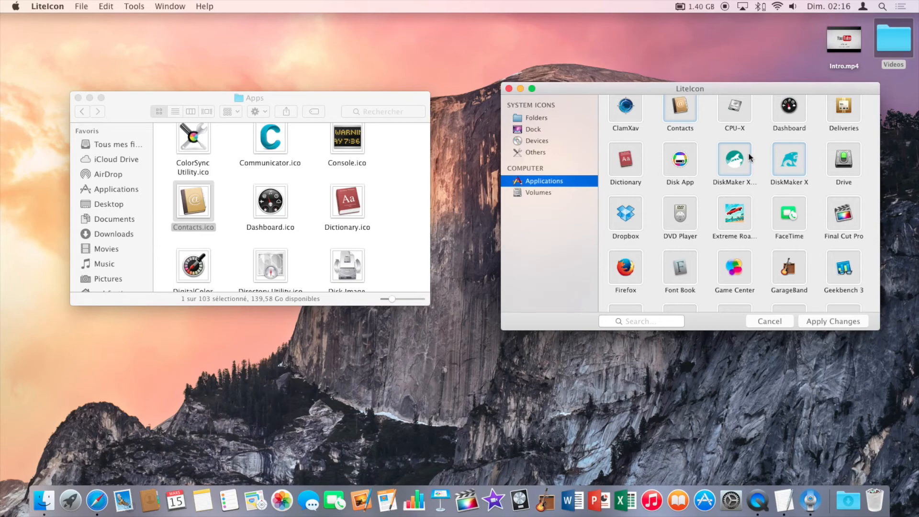
pyautogui.moveTo(773, 146)
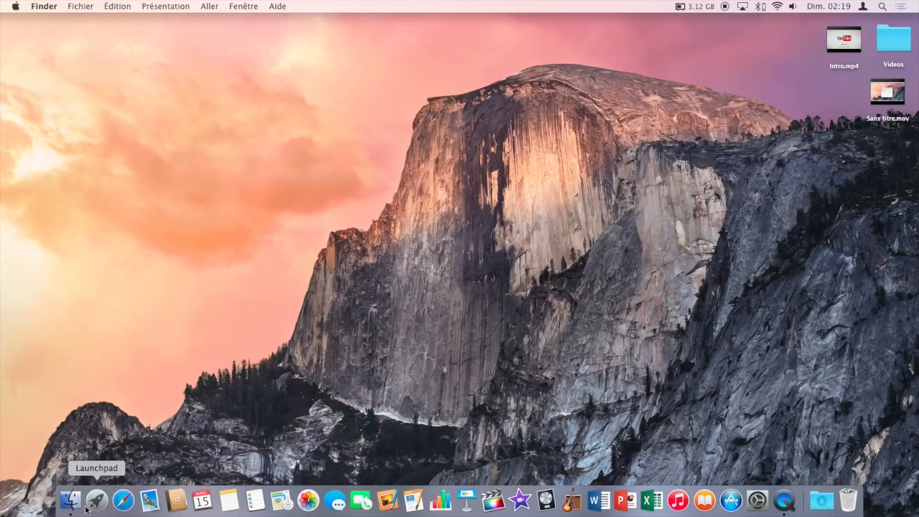
pyautogui.moveTo(731, 500)
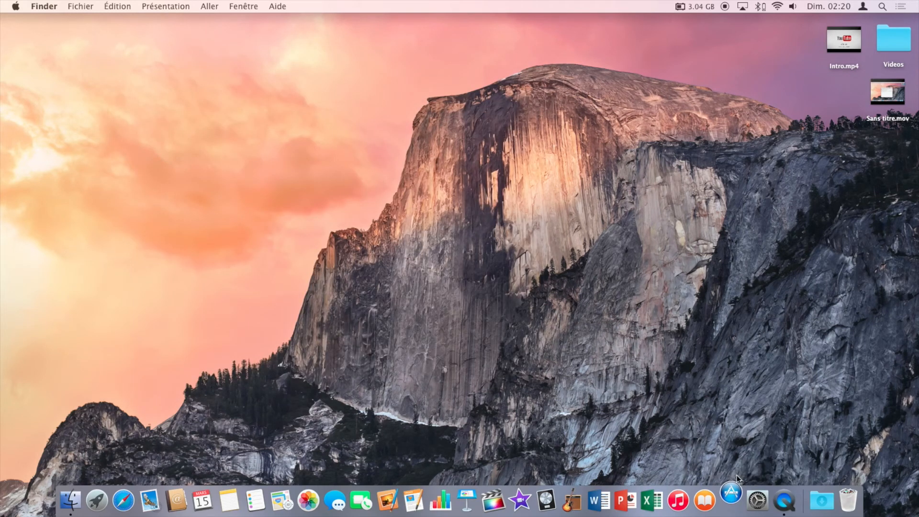
pyautogui.click(731, 501)
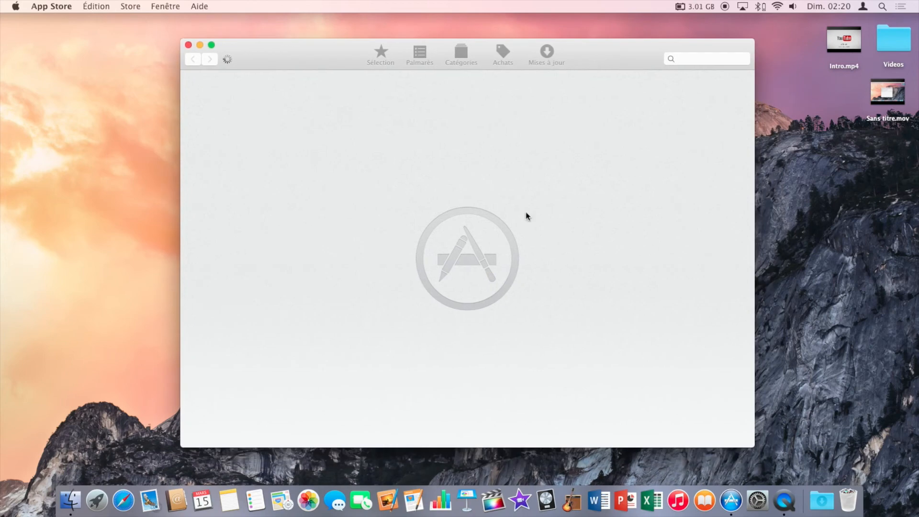
pyautogui.rightClick(729, 501)
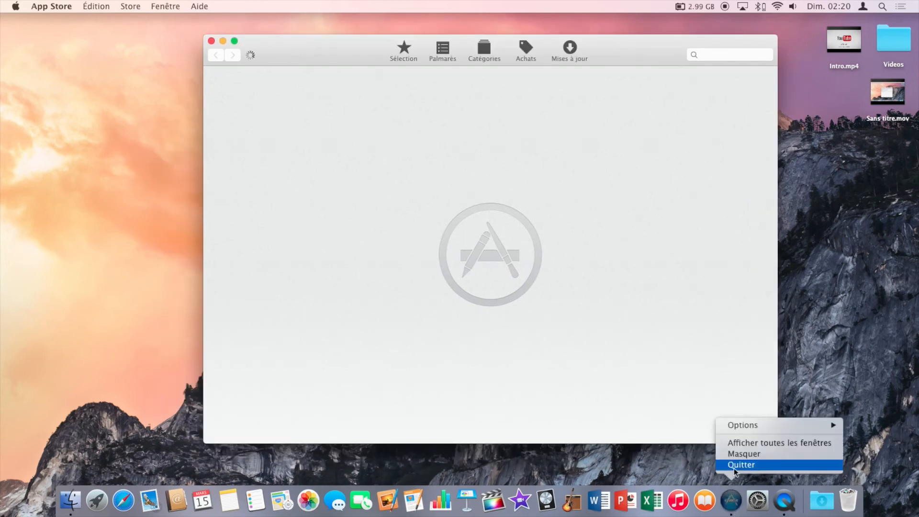
pyautogui.click(740, 465)
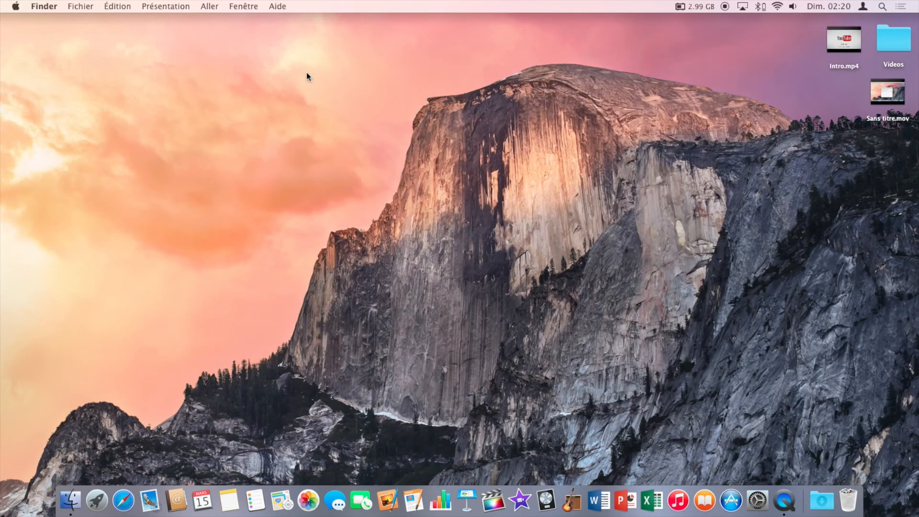
pyautogui.moveTo(538, 282)
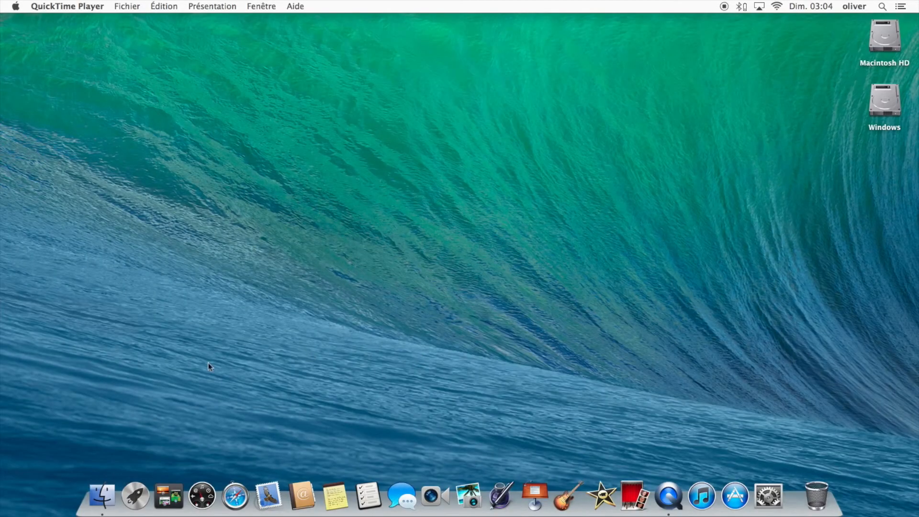
pyautogui.moveTo(209, 485)
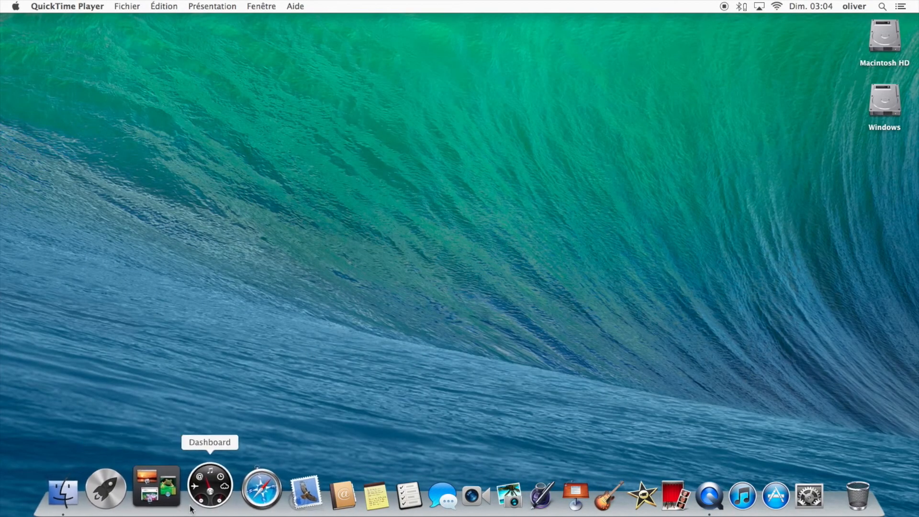
pyautogui.moveTo(435, 485)
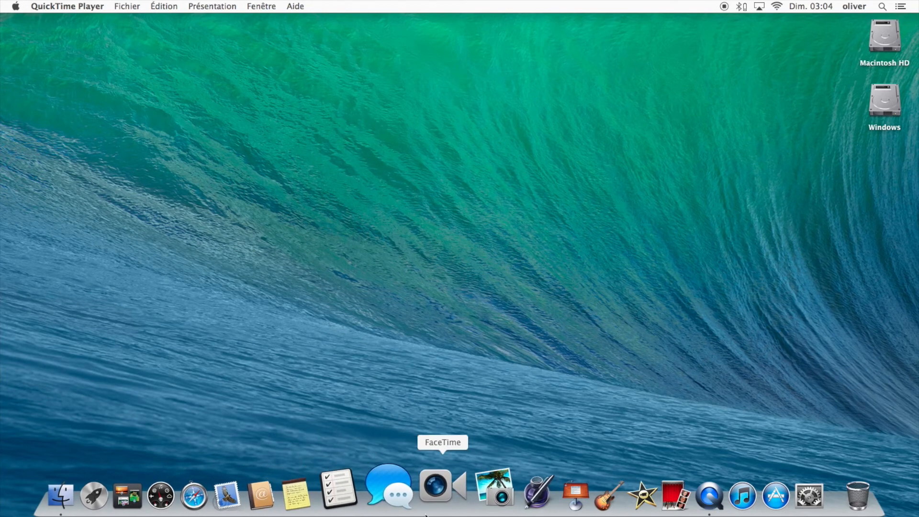
pyautogui.moveTo(698, 485)
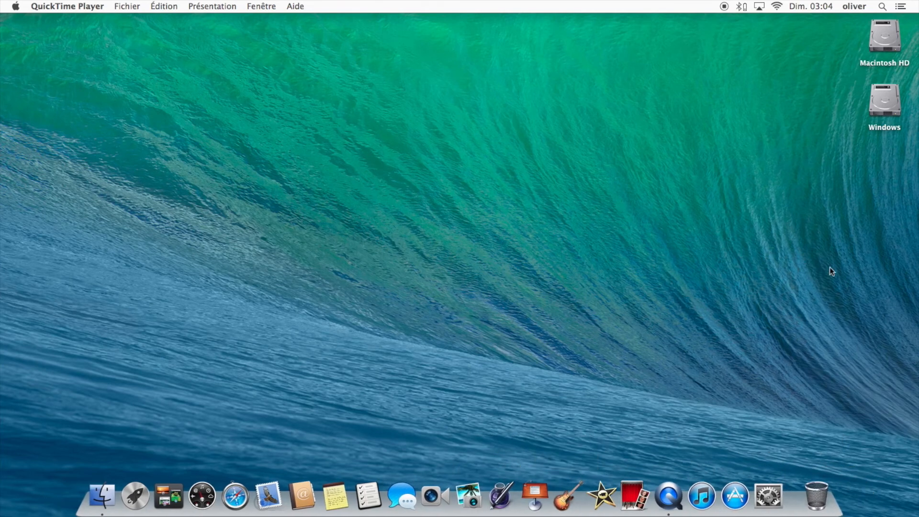
# Open the Apple menu on the Mavericks desktop to compare its styling.
pyautogui.click(15, 6)
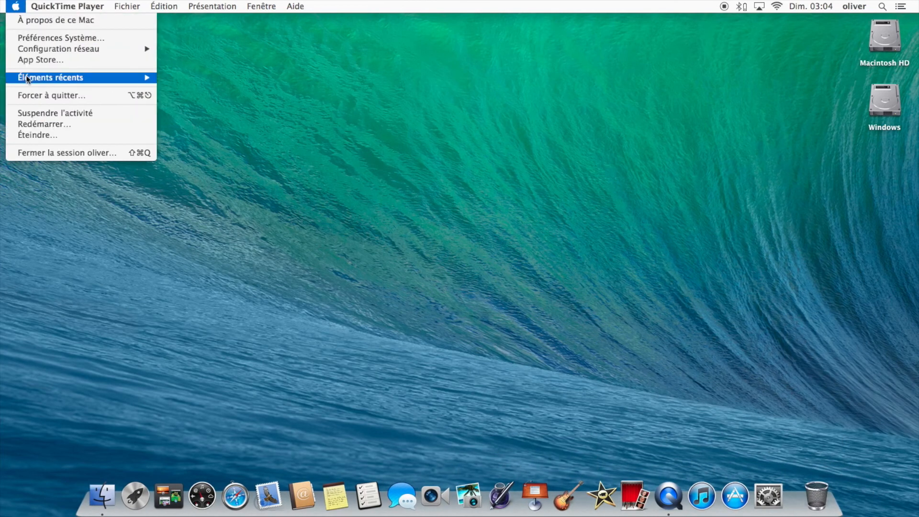